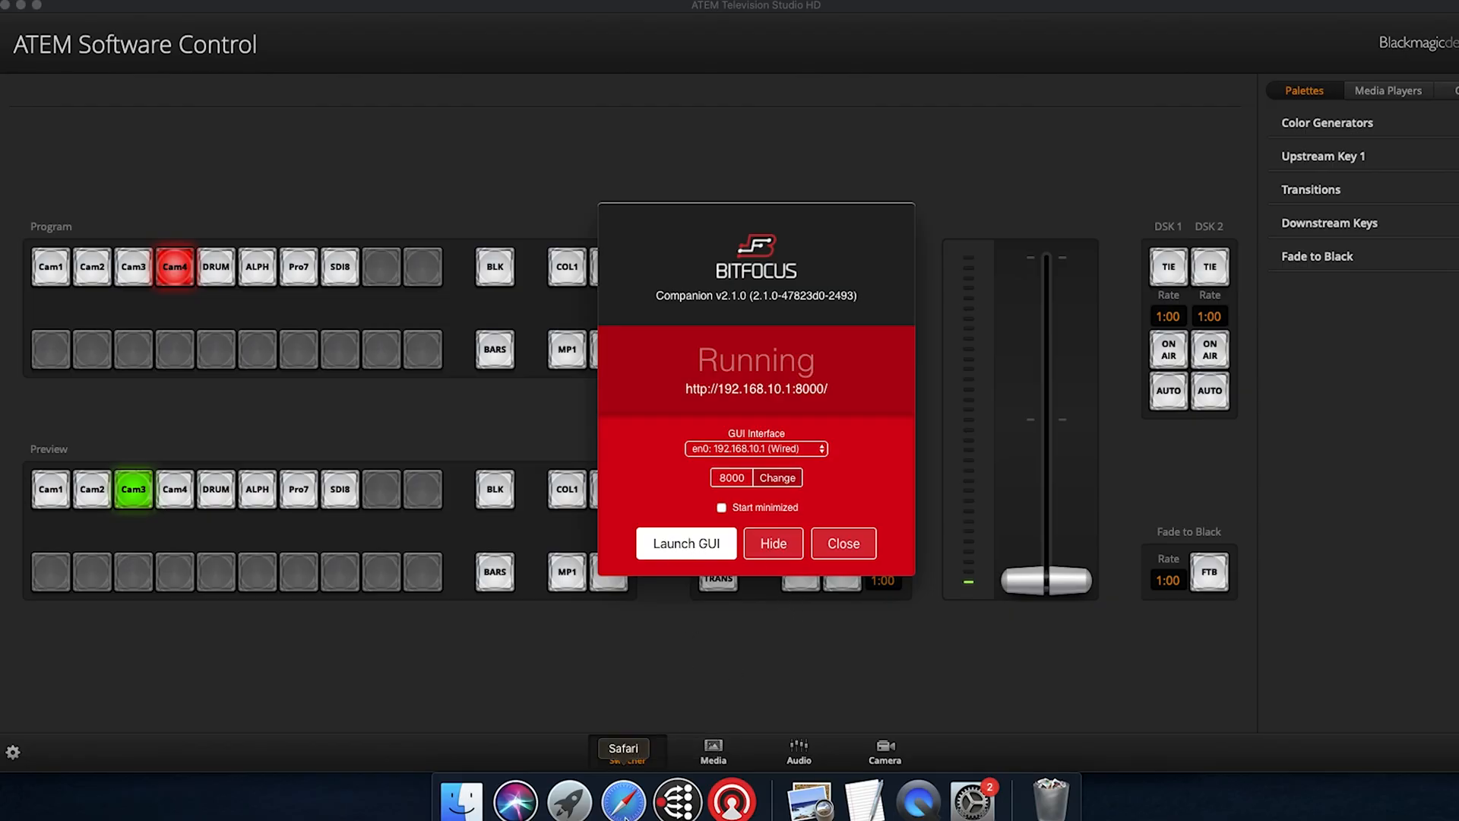
- Launch the Companion web admin listing the ATEM switcher and other device connections
{"action": "left_click", "coordinate": [685, 543]}
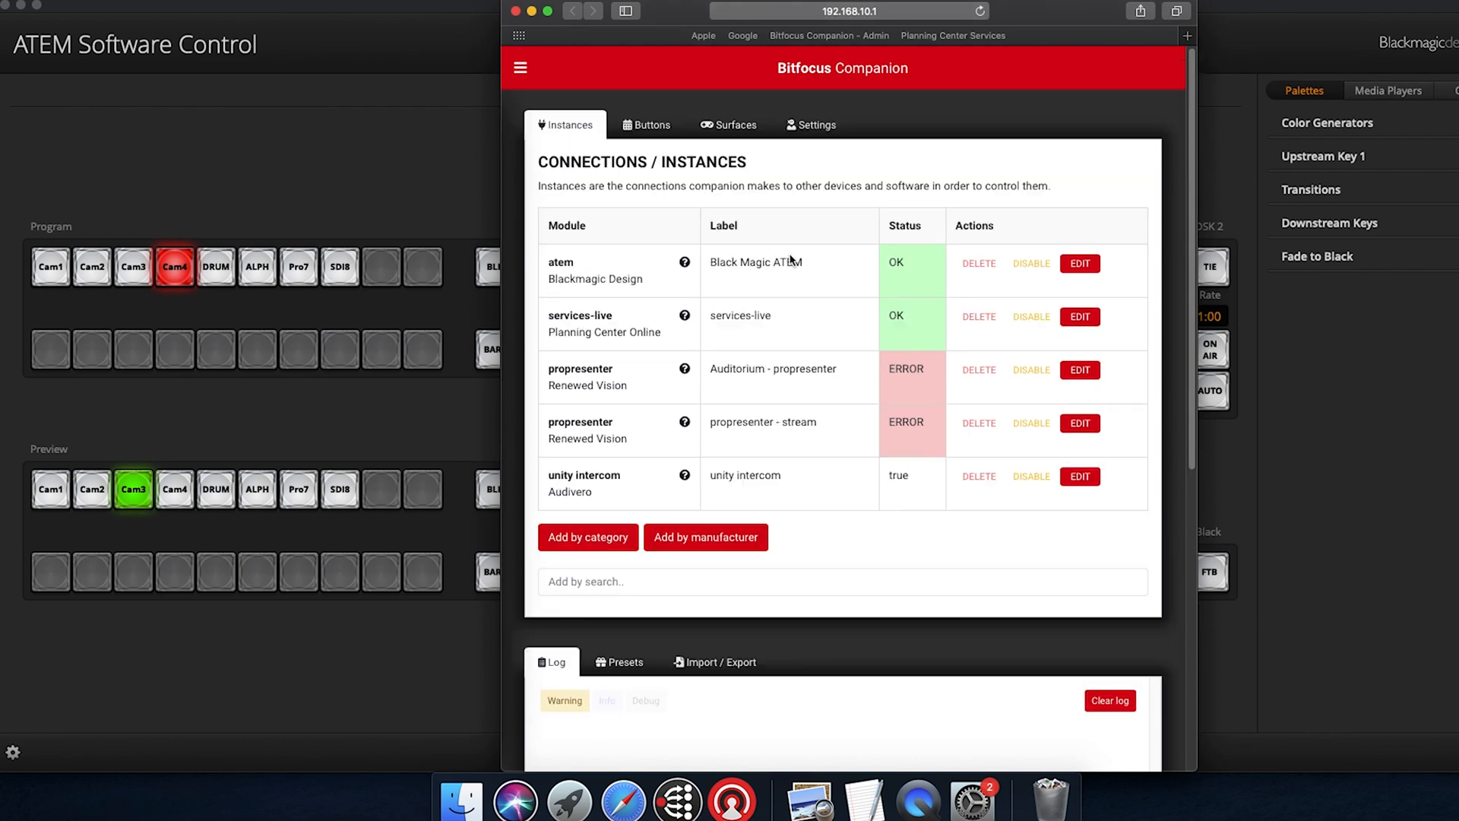
- Show the Buttons layout and jump to page 99 with camera and transition buttons
{"action": "left_click", "coordinate": [646, 124]}
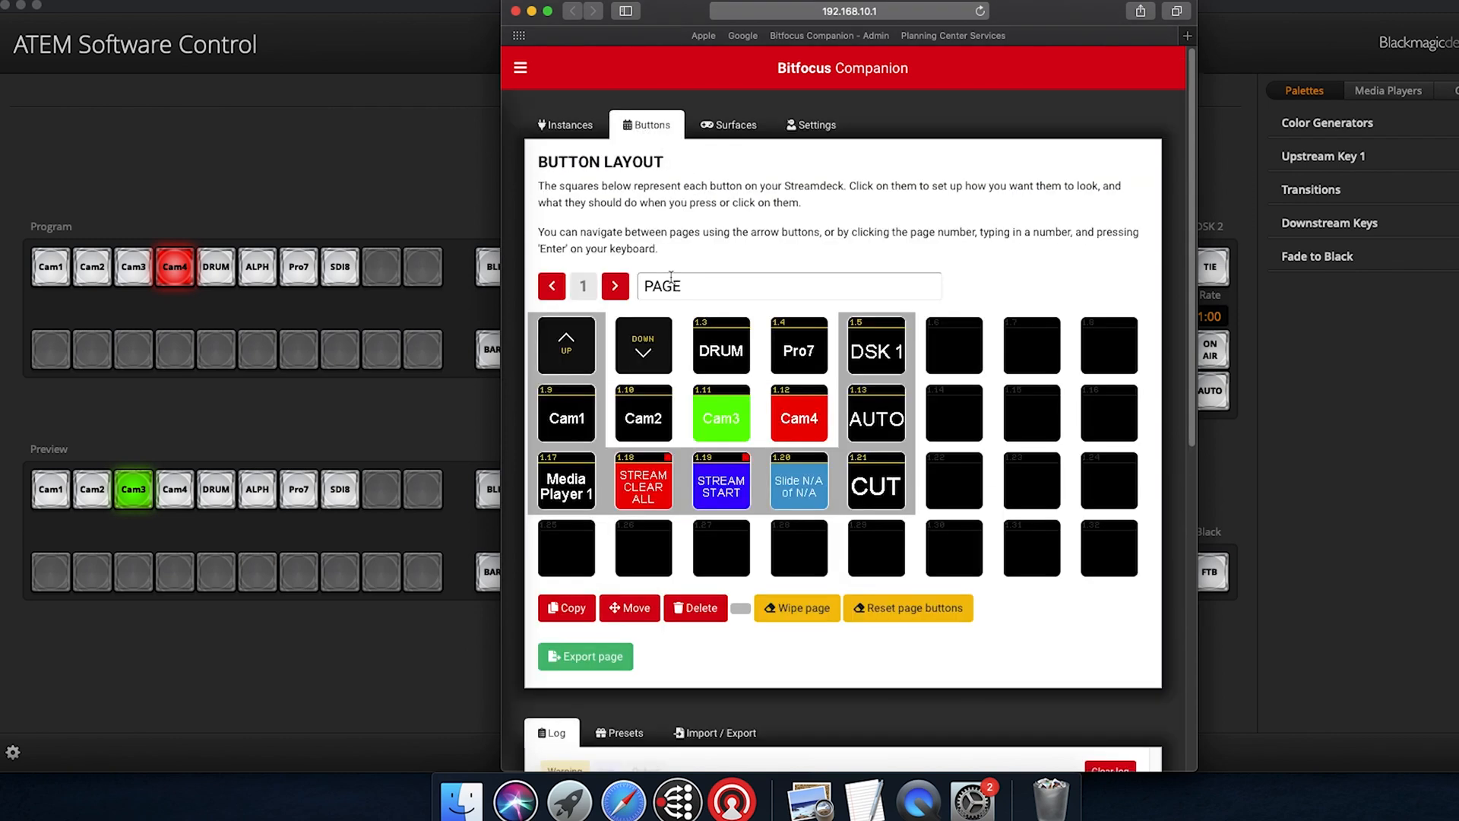
{"action": "type", "text": "99"}
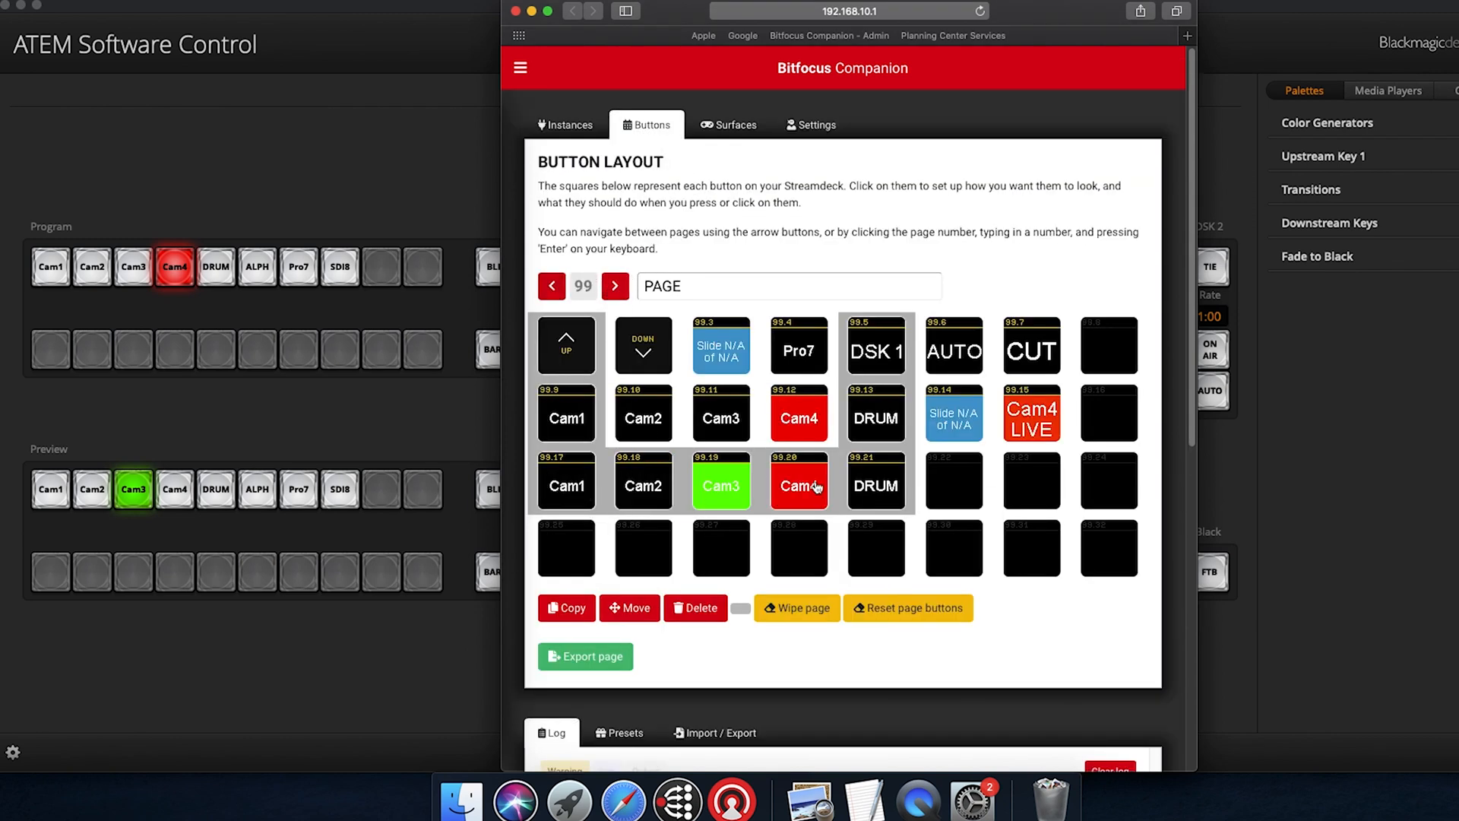